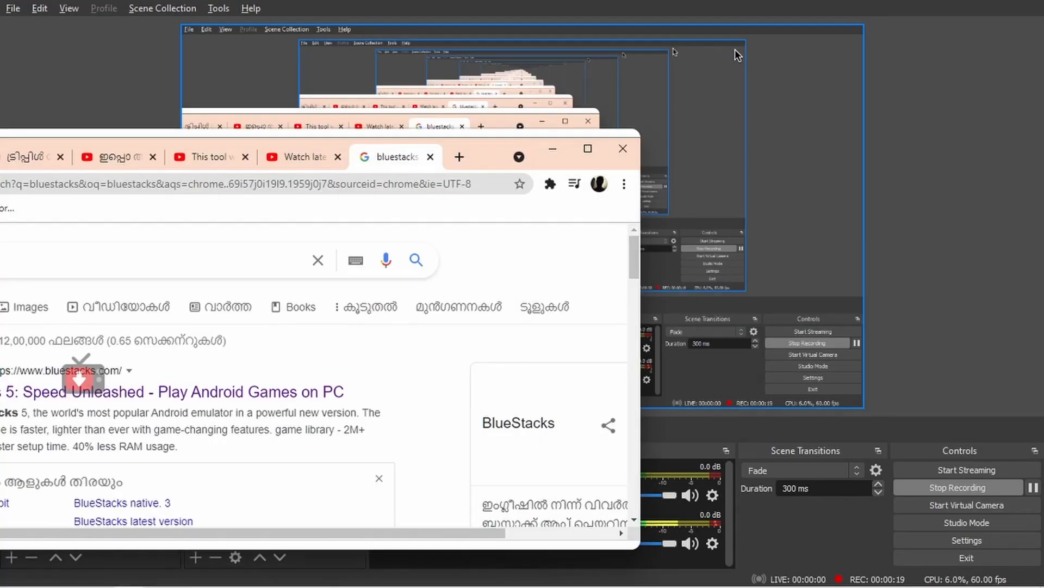
Step: Search 'screenshot security android' in a new tab and view the image results
{"action": "left_click", "coordinate": [862, 13]}
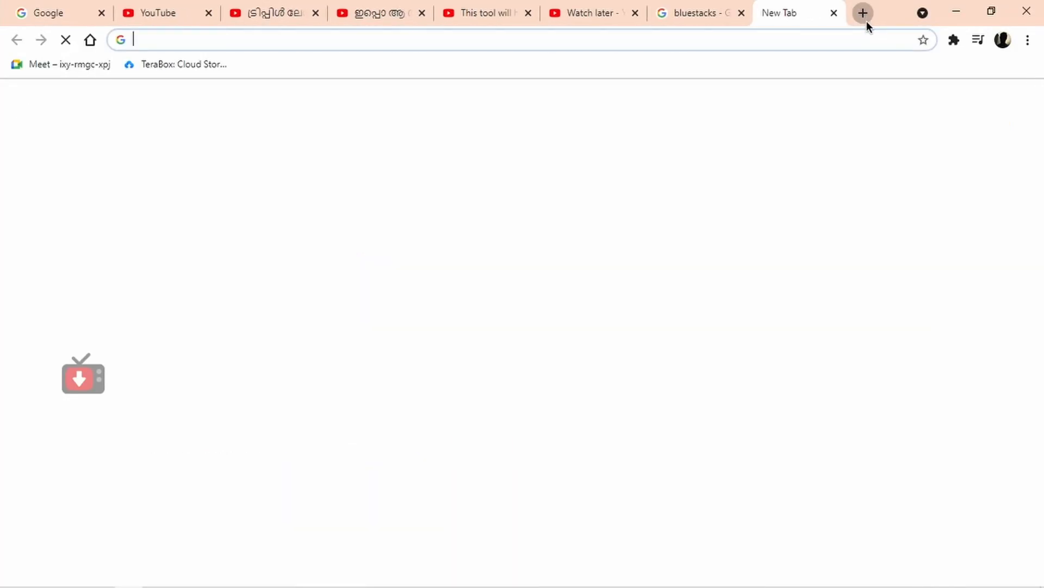
{"action": "type", "text": "screenshot security android"}
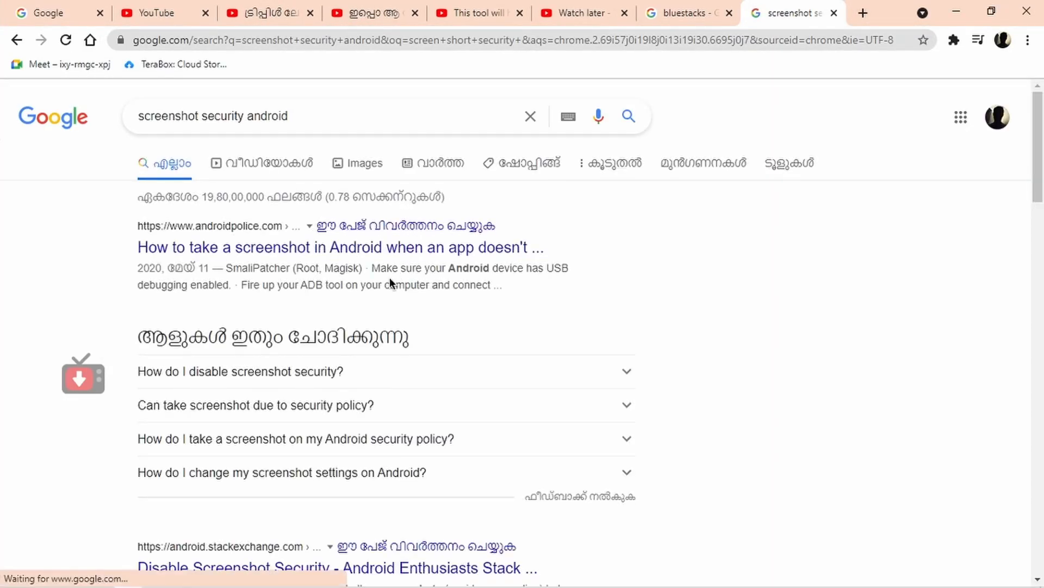
{"action": "left_click", "coordinate": [357, 162]}
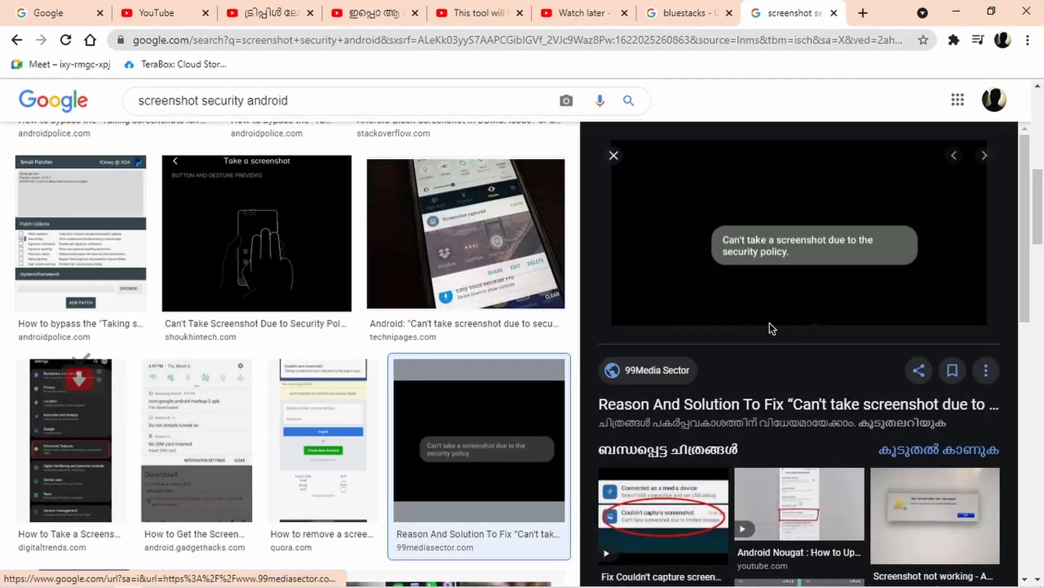
{"action": "mouse_move", "coordinate": [869, 259]}
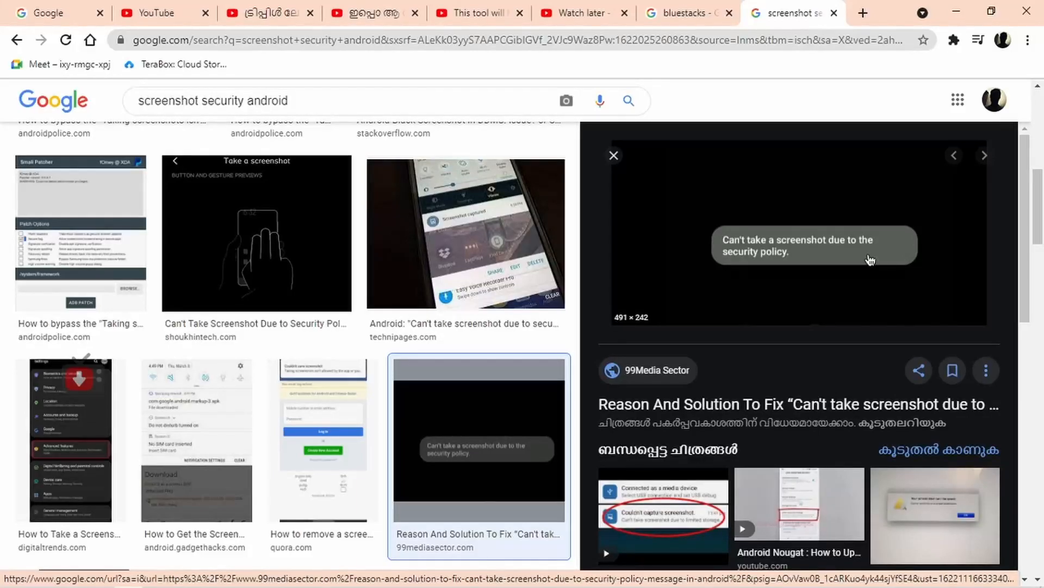
{"action": "mouse_move", "coordinate": [799, 66]}
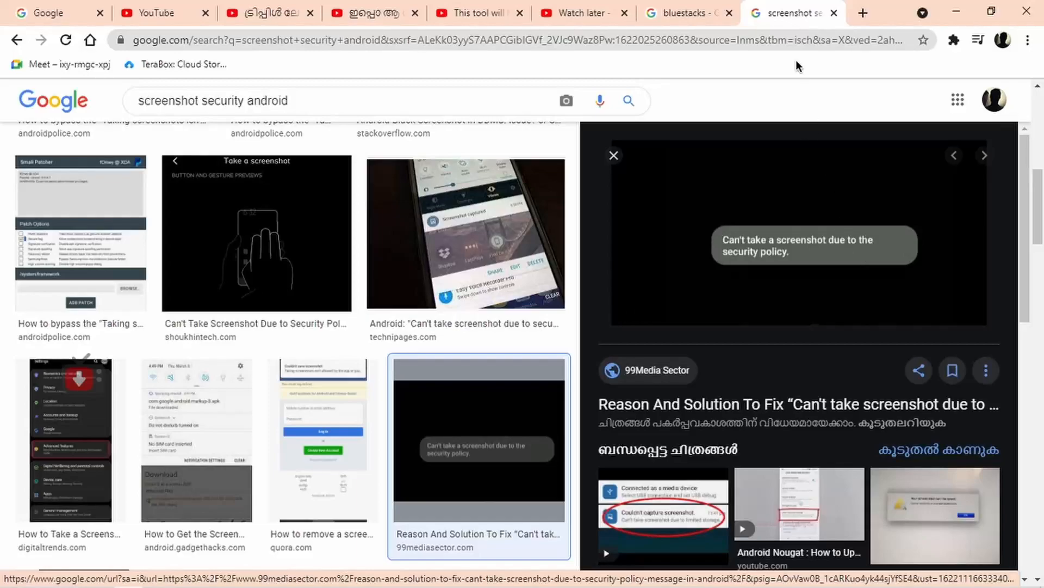
Step: Return to the bluestacks search tab and show the Downloads > Programs folder
{"action": "left_click", "coordinate": [686, 13]}
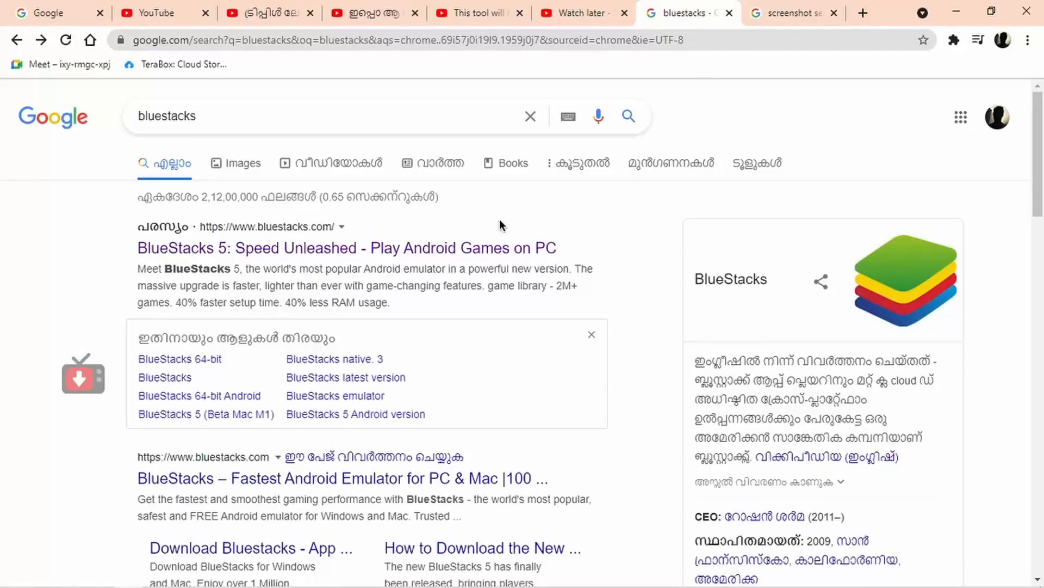
{"action": "left_click", "coordinate": [347, 247]}
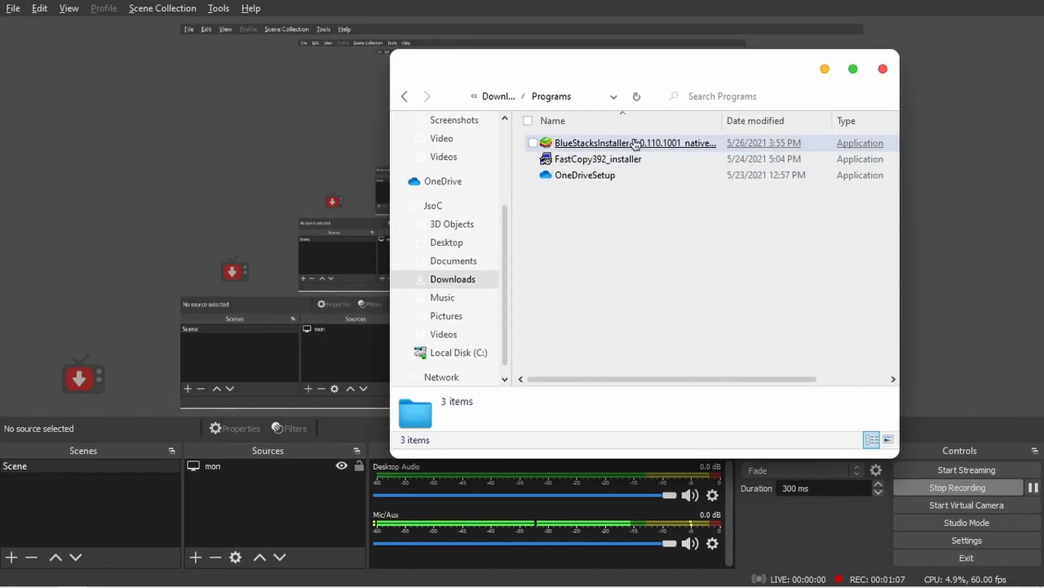
Step: Launch BlueStacksInstaller so BlueStacks 5 opens on the Google Play sign-in screen
{"action": "left_click", "coordinate": [882, 69]}
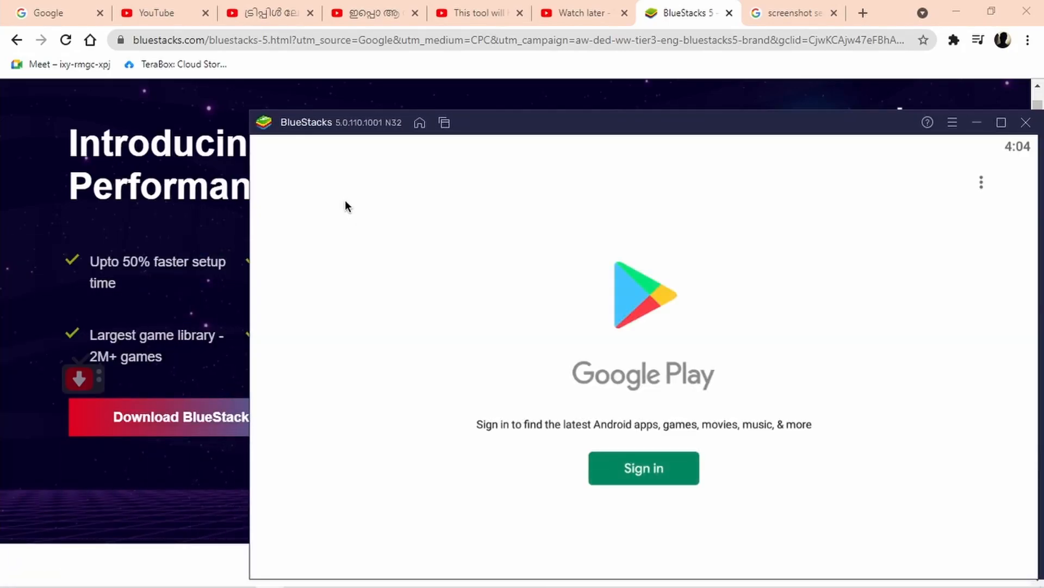
Step: Search 'caree' in the Play Store and install the Careerwill App
{"action": "left_click", "coordinate": [643, 466]}
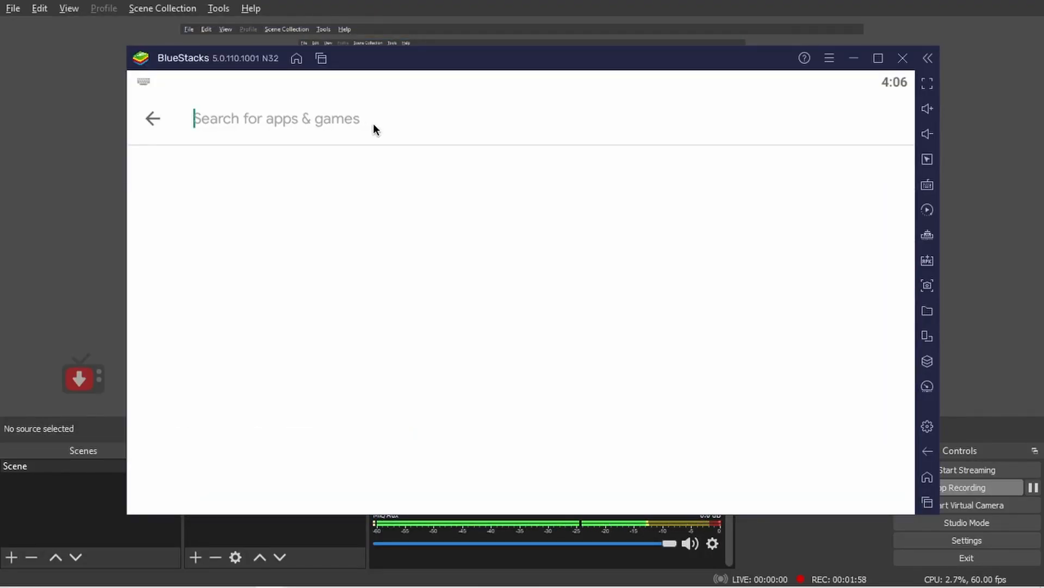
{"action": "type", "text": "caree"}
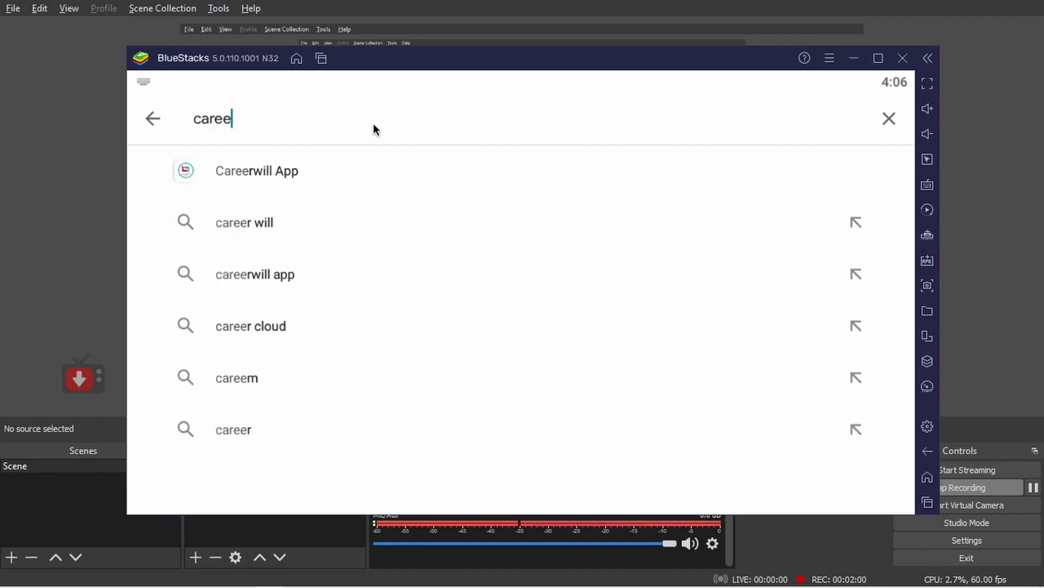
{"action": "left_click", "coordinate": [257, 171]}
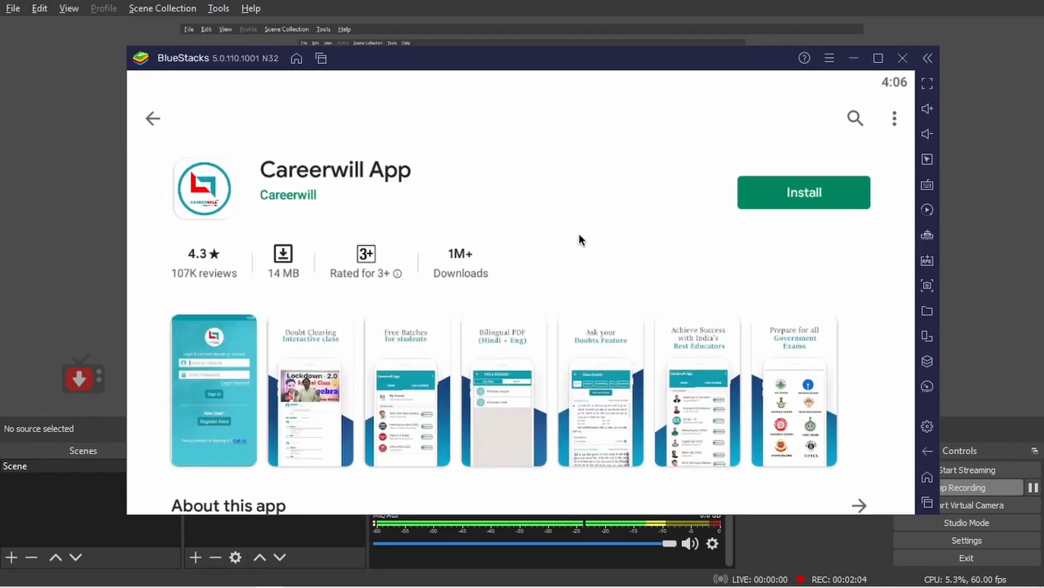
{"action": "left_click", "coordinate": [803, 193]}
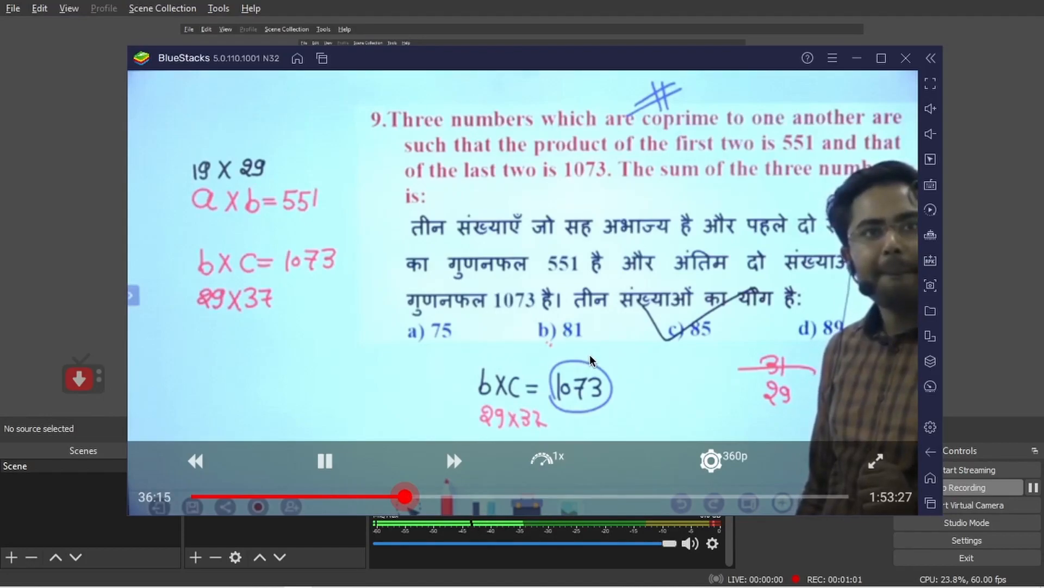
Step: Exit the lecture video and close BlueStacks from its title bar
{"action": "left_click_drag", "start_coordinate": [405, 496], "coordinate": [493, 496]}
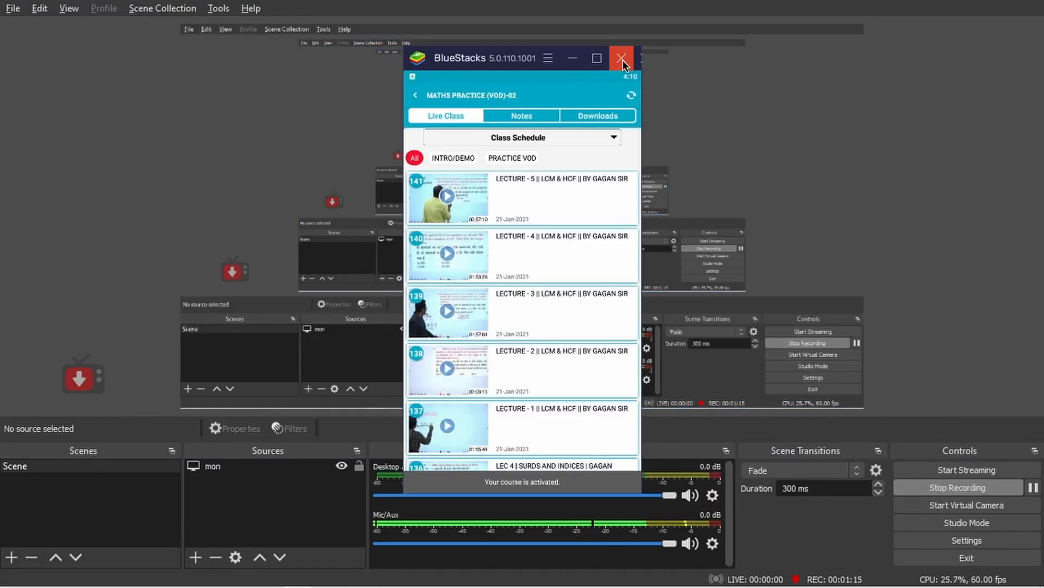
{"action": "left_click", "coordinate": [621, 58]}
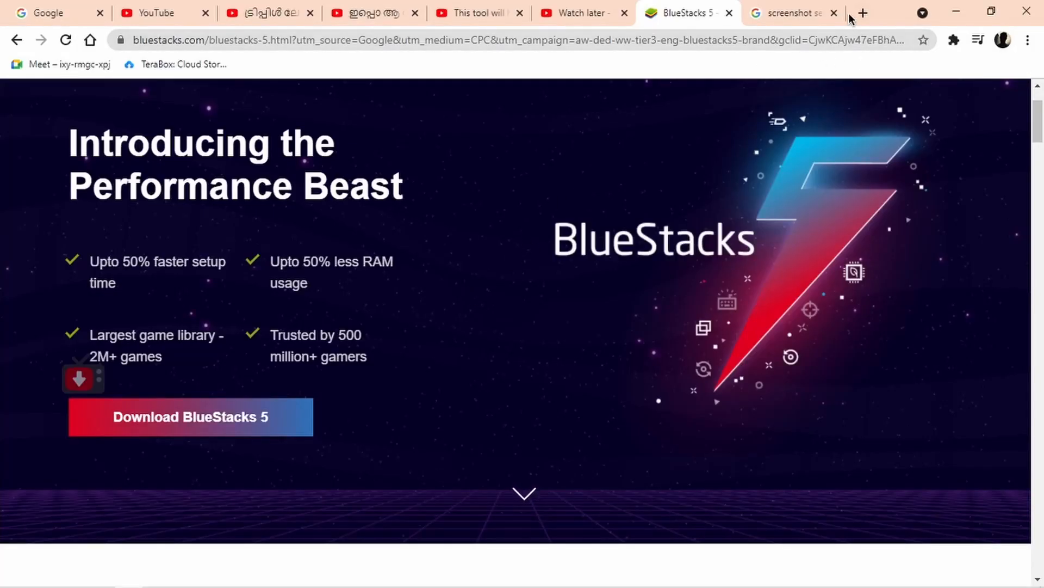
Step: Search 'obs studio' in a new tab, then bring OBS Studio's main window forward
{"action": "left_click", "coordinate": [862, 13]}
{"action": "type", "text": "obs studio"}
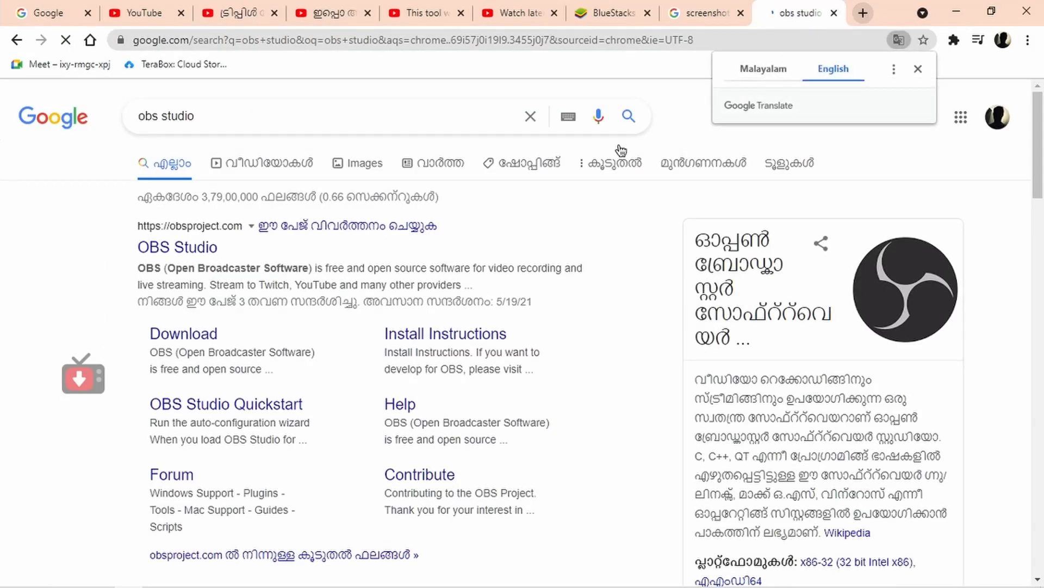
{"action": "left_click", "coordinate": [177, 247]}
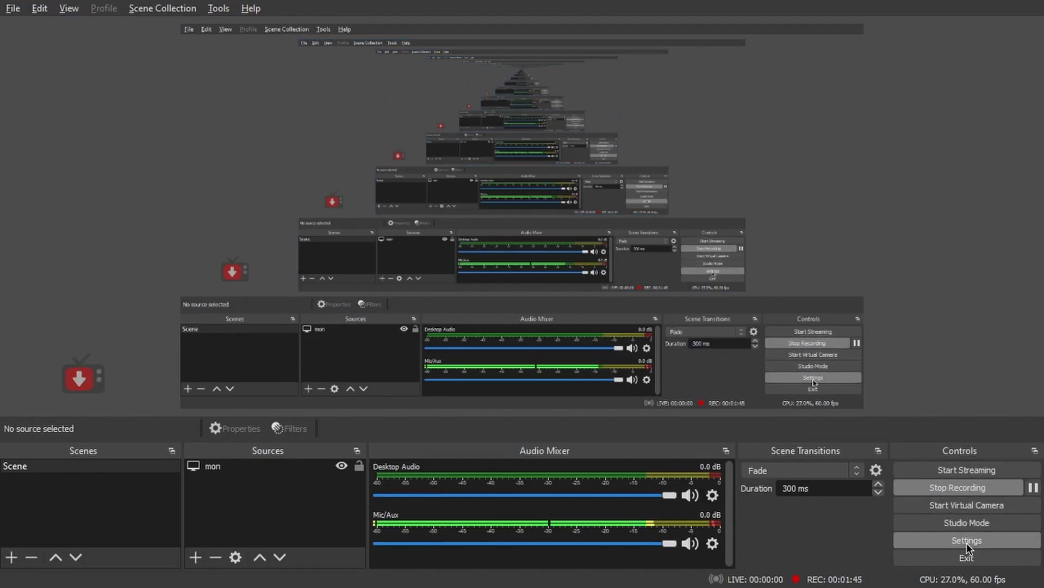
Step: Show the Video page of OBS Studio's Settings with its locked resolution details
{"action": "left_click", "coordinate": [965, 539]}
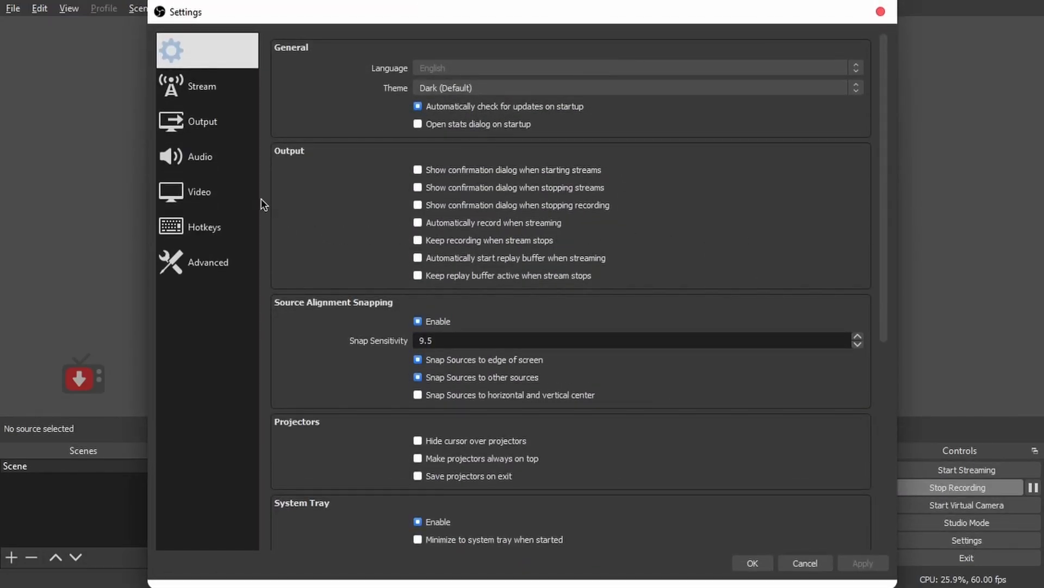
{"action": "left_click", "coordinate": [198, 191]}
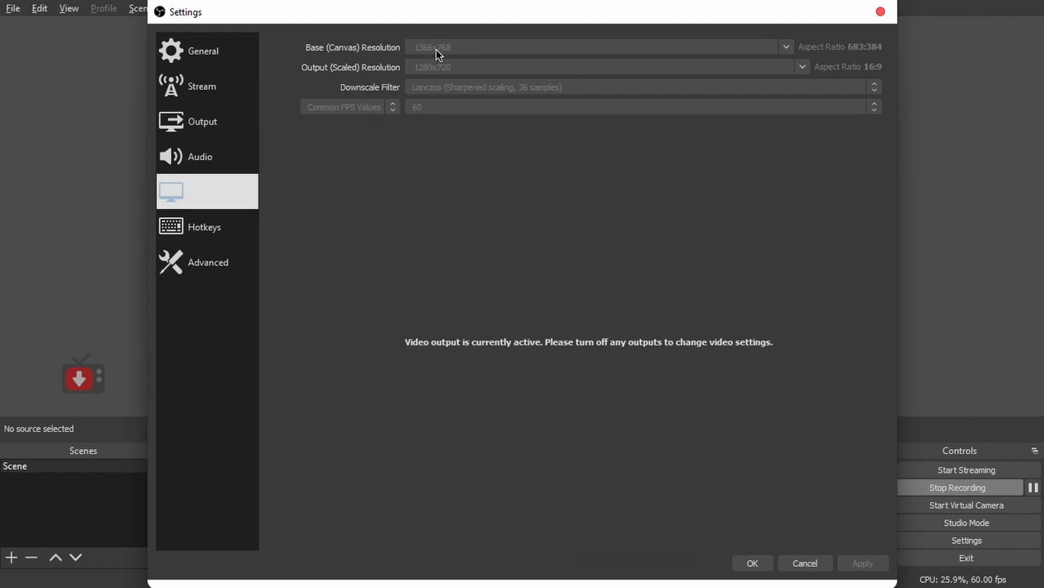
{"action": "mouse_move", "coordinate": [464, 75]}
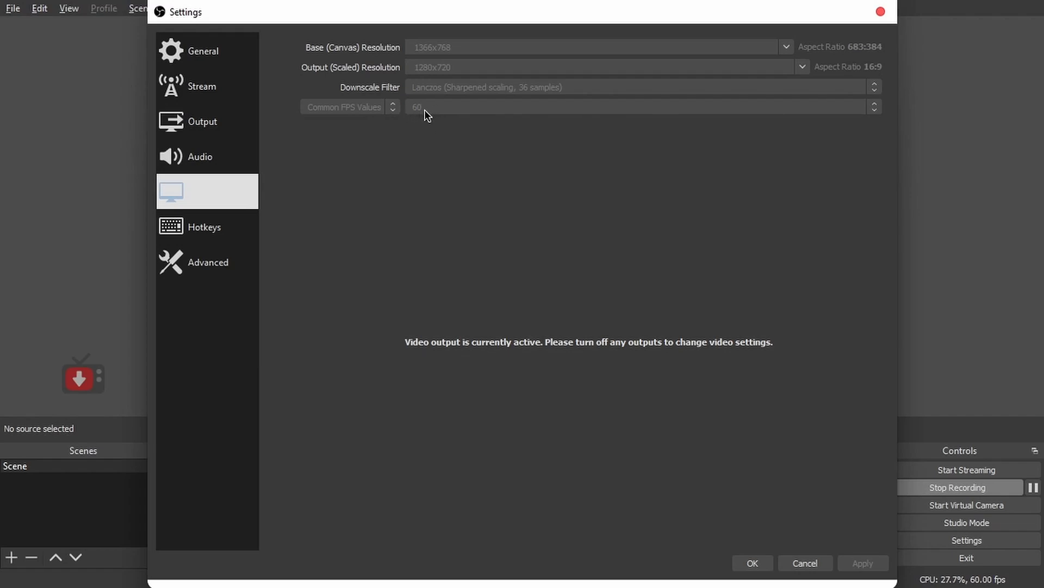
{"action": "mouse_move", "coordinate": [398, 116]}
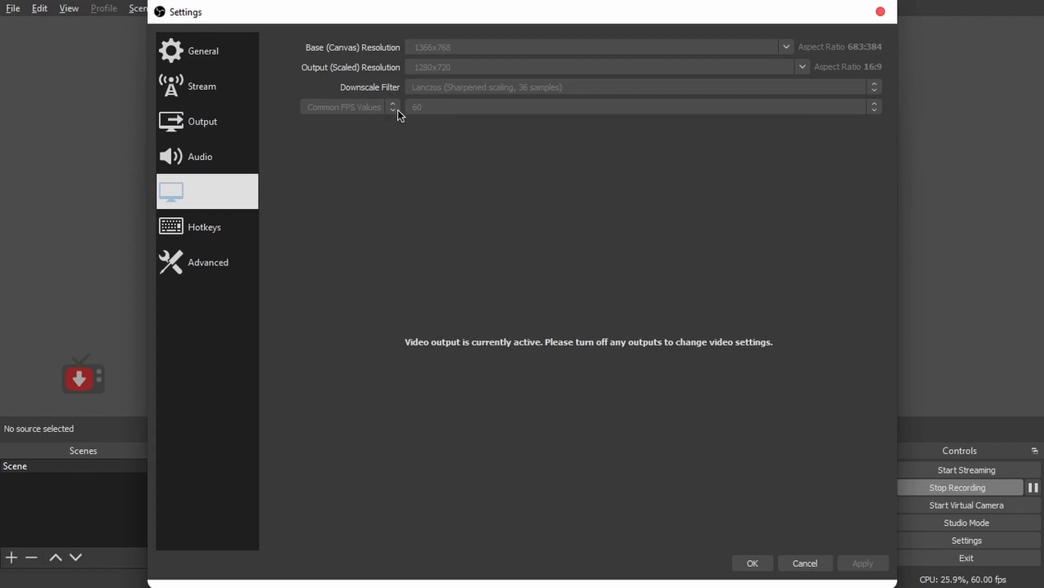
{"action": "mouse_move", "coordinate": [401, 115]}
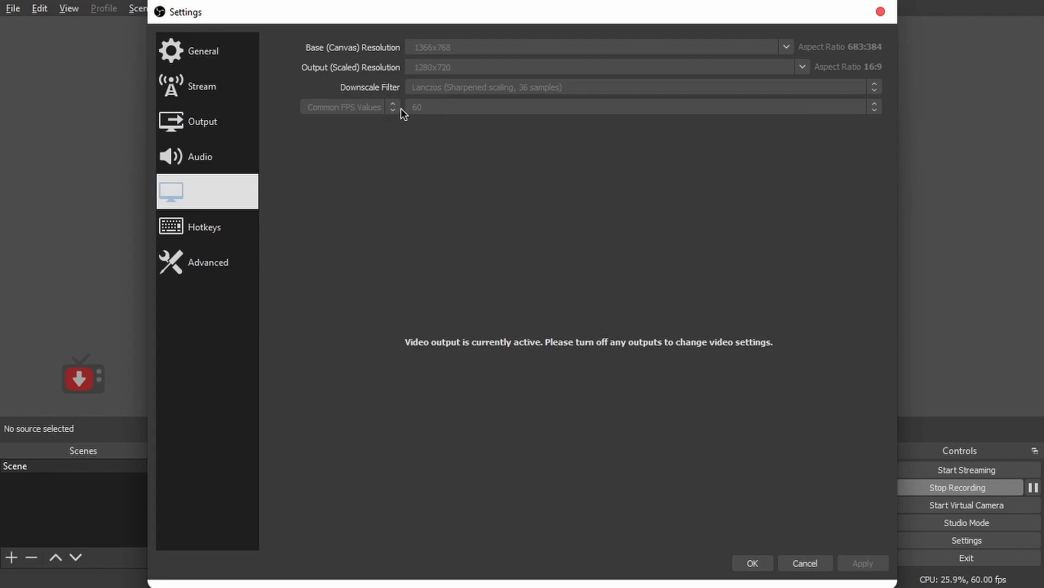
{"action": "mouse_move", "coordinate": [337, 156]}
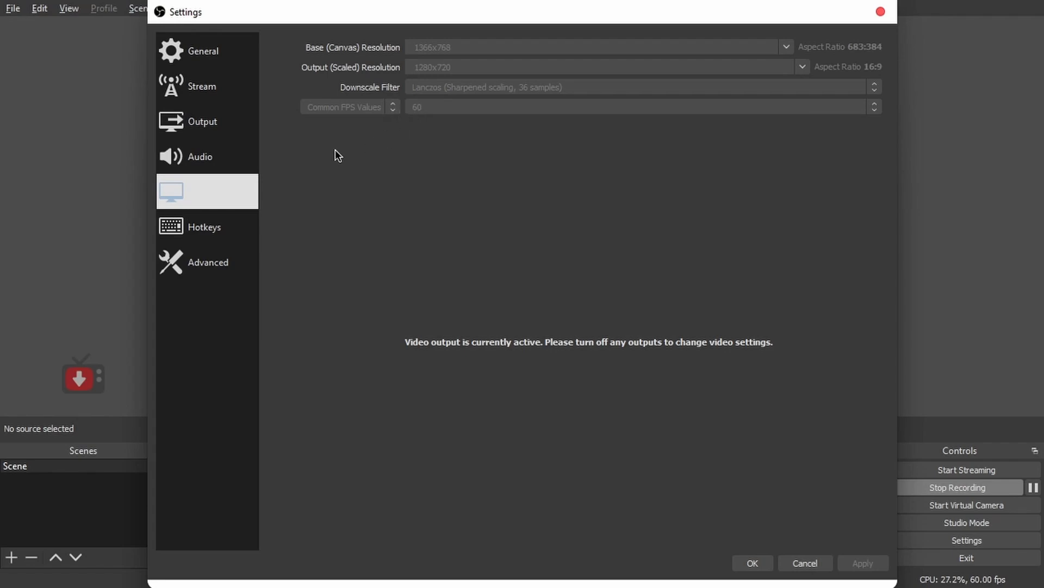
Step: Use Speakers (Realtek(R) Audio) as the desktop audio device in OBS Audio settings
{"action": "left_click", "coordinate": [200, 156]}
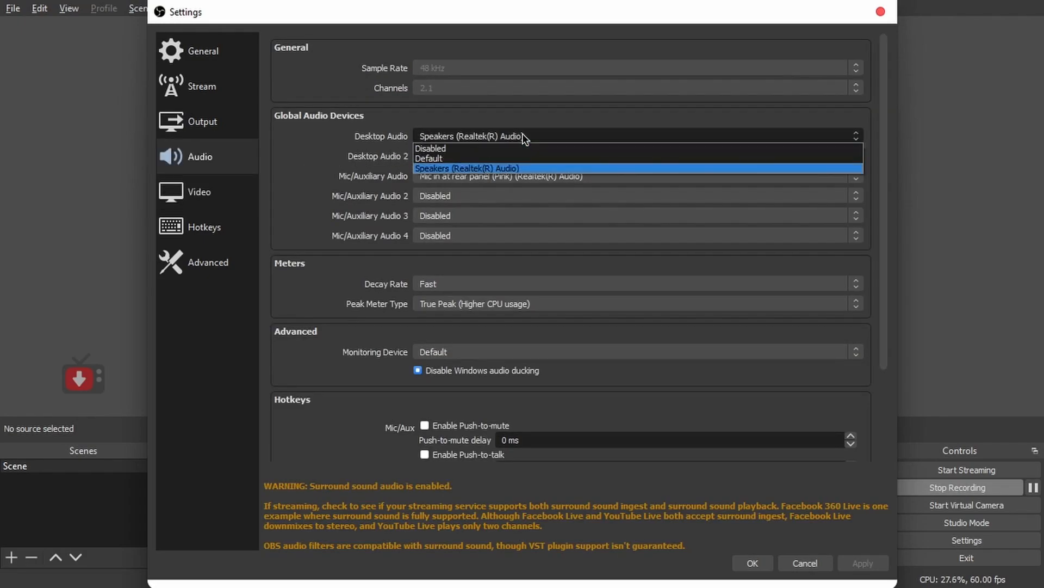
{"action": "mouse_move", "coordinate": [516, 168]}
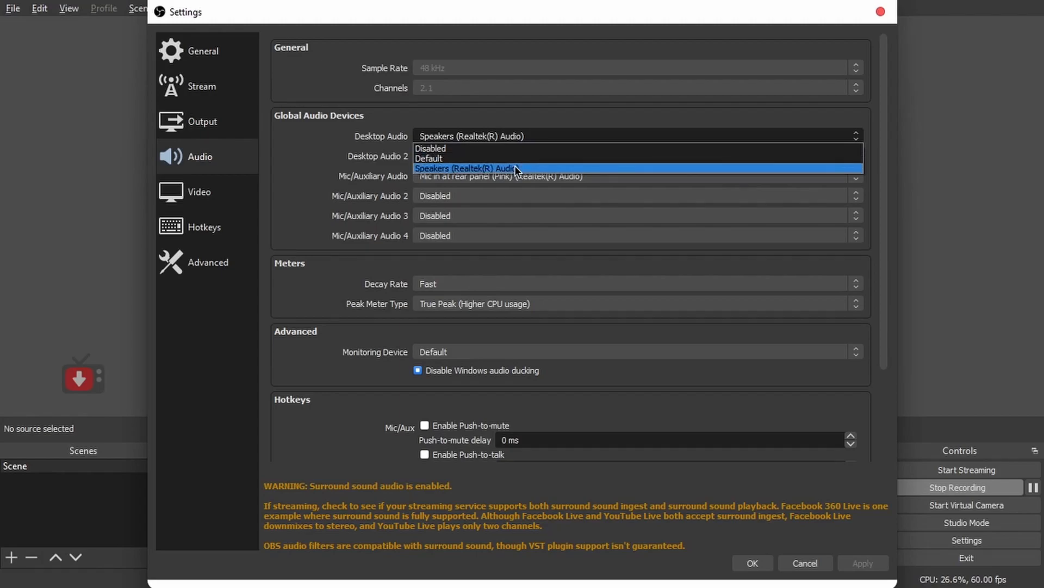
{"action": "left_click", "coordinate": [467, 167]}
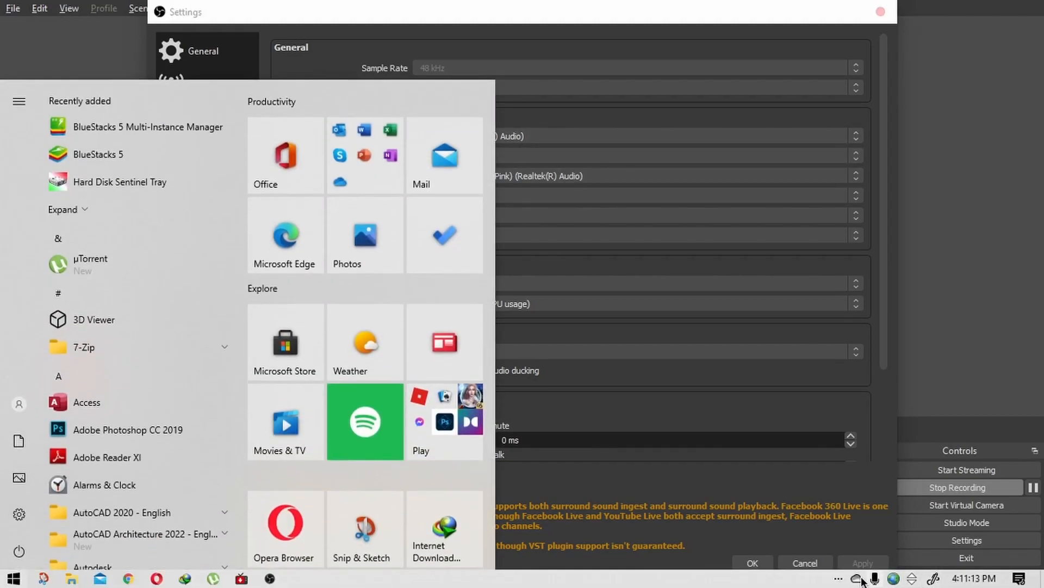
Step: Raise the Windows speaker volume from 90 to 100 via the tray icon
{"action": "left_click", "coordinate": [839, 578]}
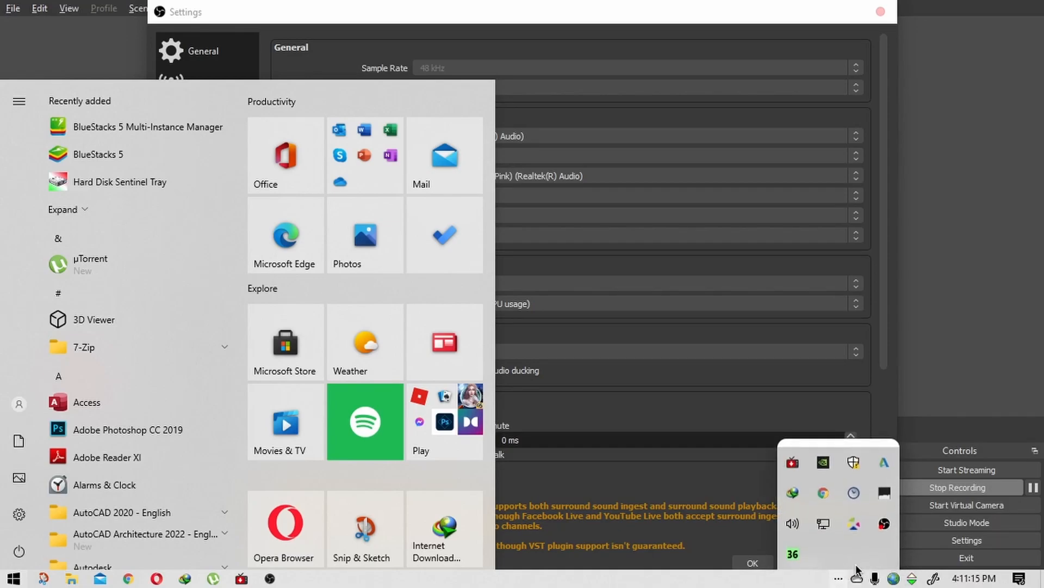
{"action": "mouse_move", "coordinate": [793, 523]}
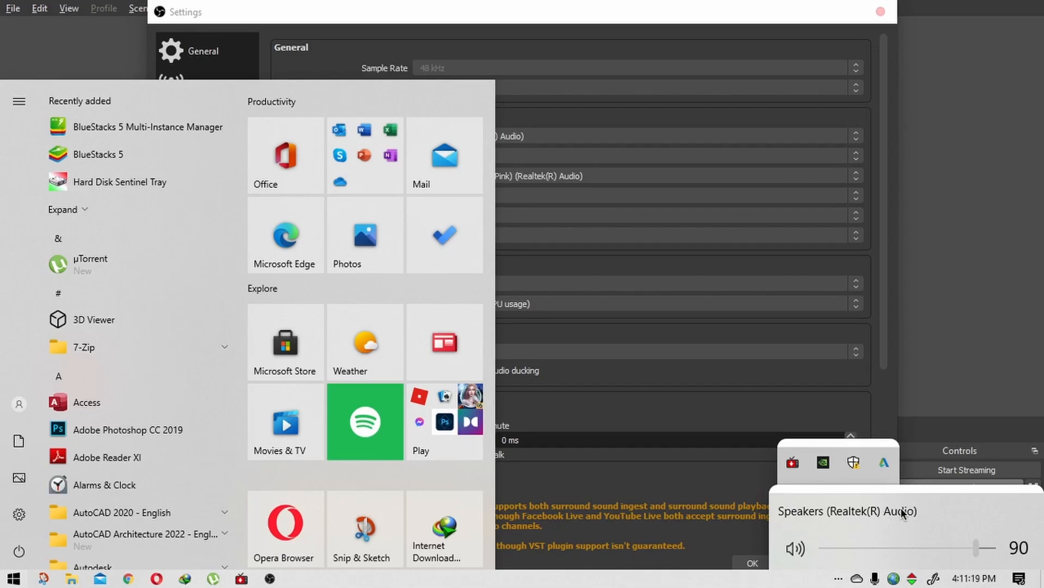
{"action": "left_click_drag", "start_coordinate": [977, 547], "coordinate": [990, 548]}
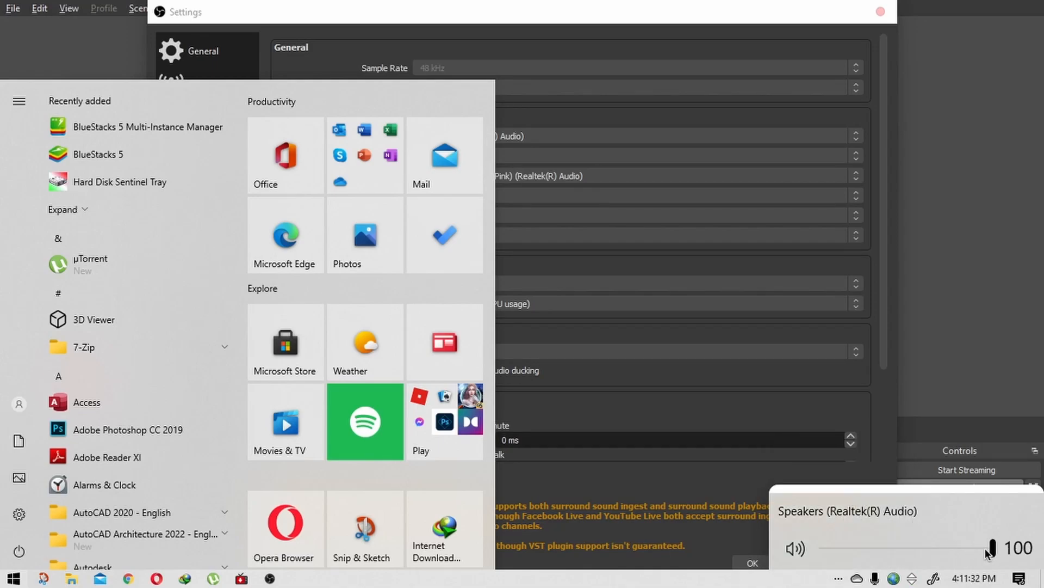
{"action": "mouse_move", "coordinate": [868, 525]}
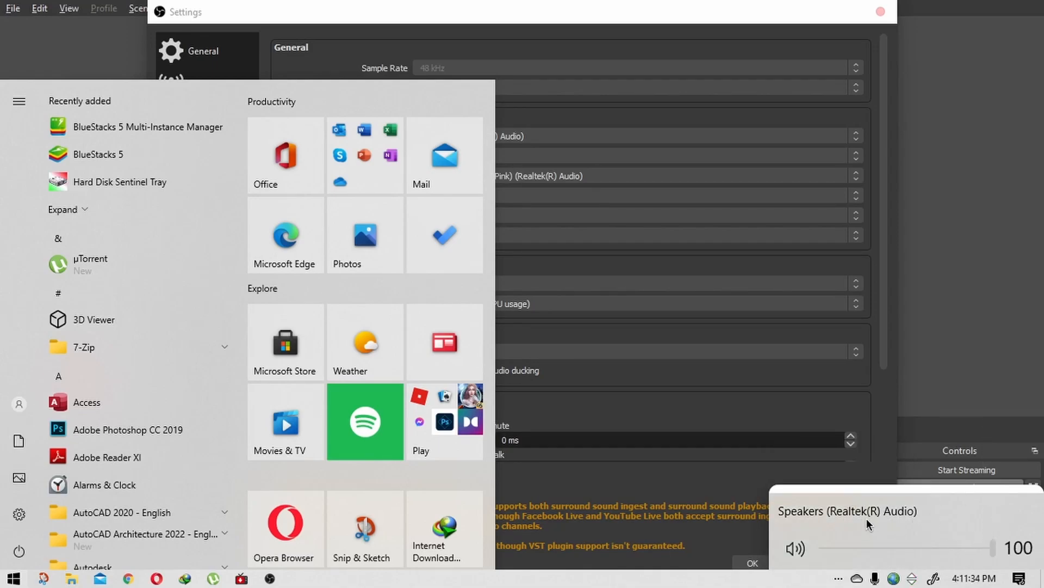
{"action": "mouse_move", "coordinate": [952, 541]}
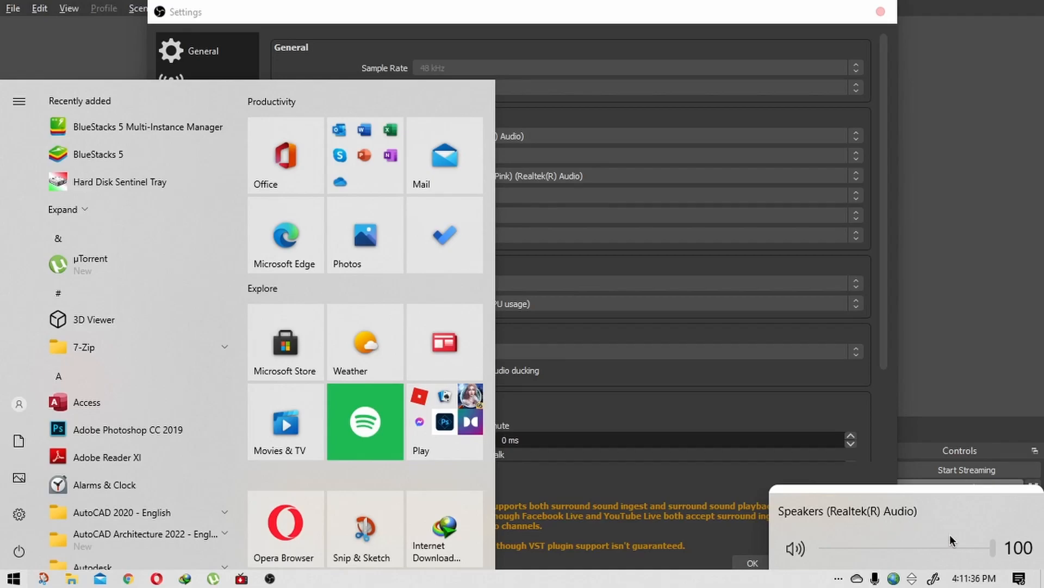
{"action": "mouse_move", "coordinate": [928, 351]}
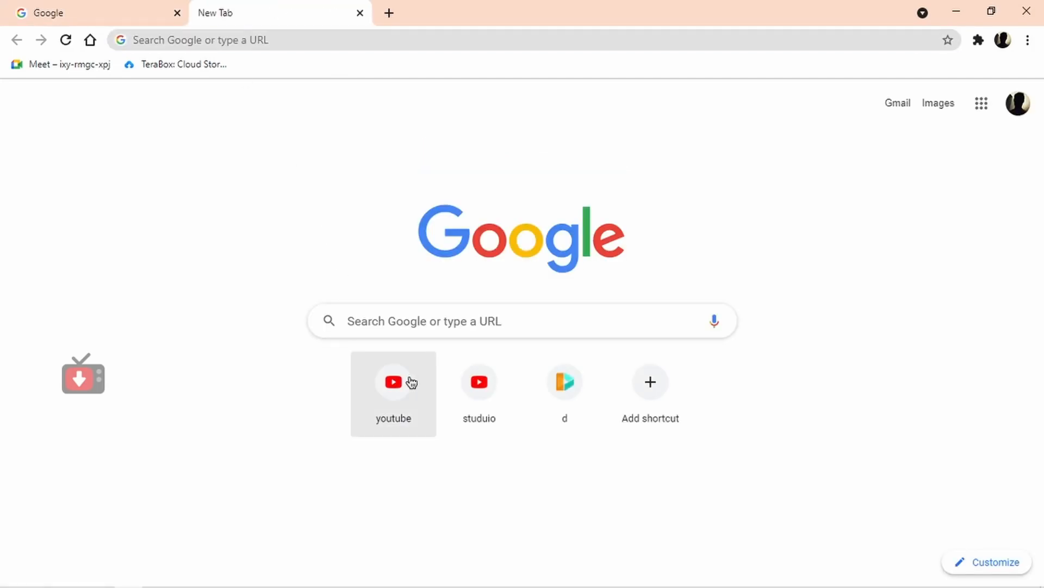
Step: Go to YouTube from the New Tab shortcut and select a video thumbnail
{"action": "left_click", "coordinate": [393, 382]}
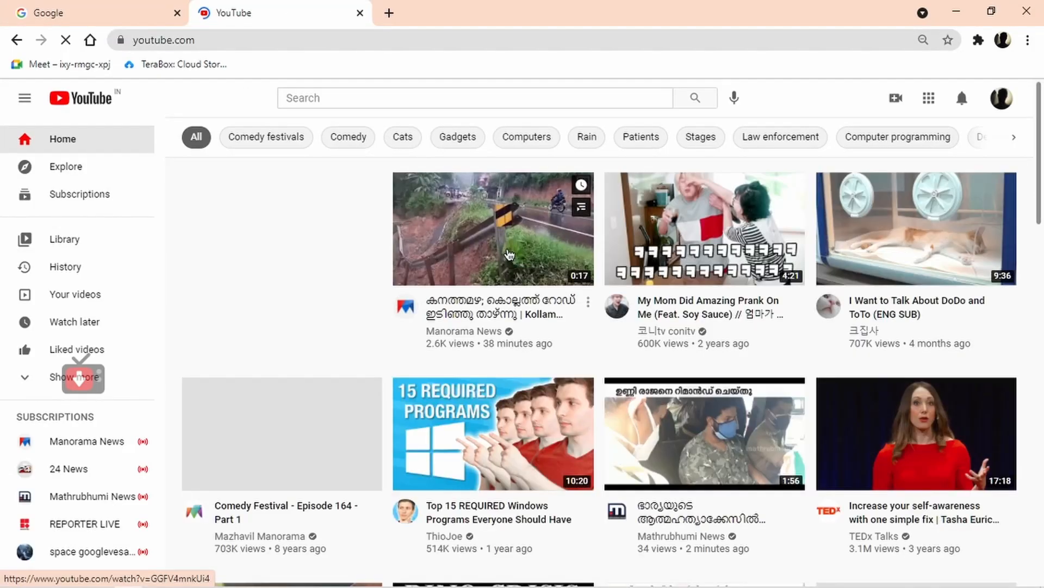
{"action": "left_click", "coordinate": [492, 227]}
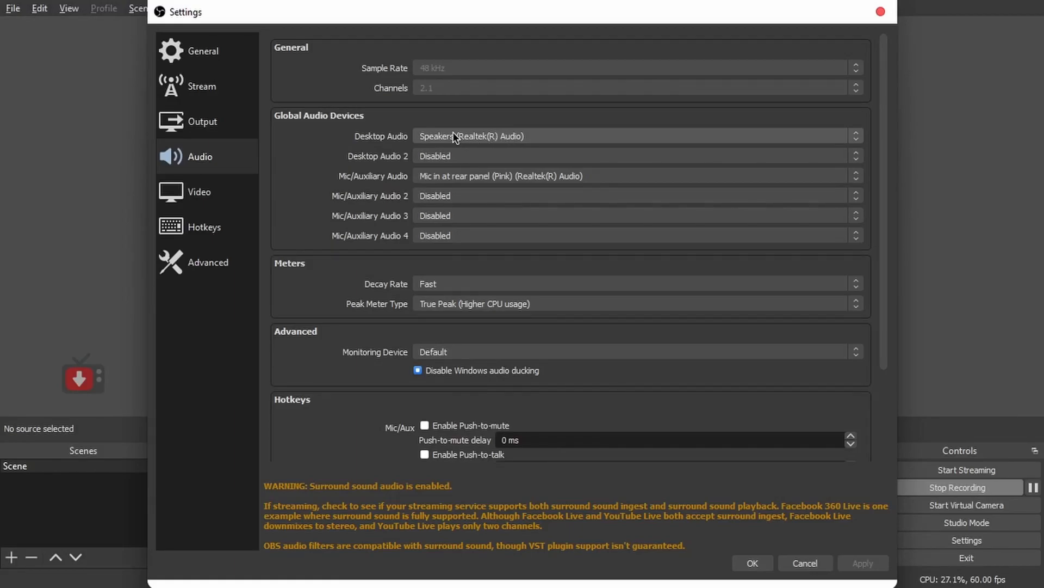
{"action": "mouse_move", "coordinate": [467, 185]}
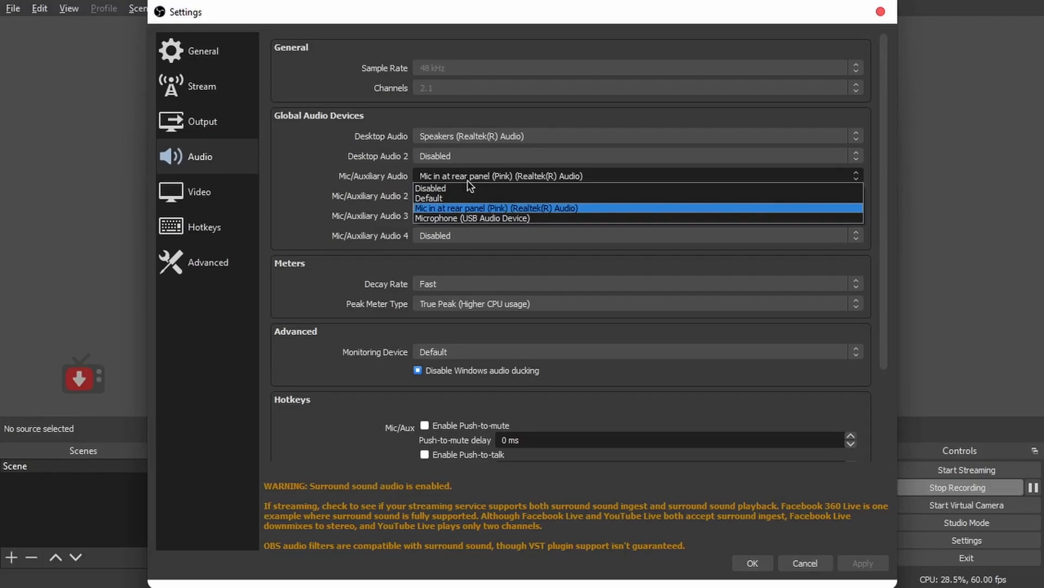
{"action": "left_click", "coordinate": [496, 207]}
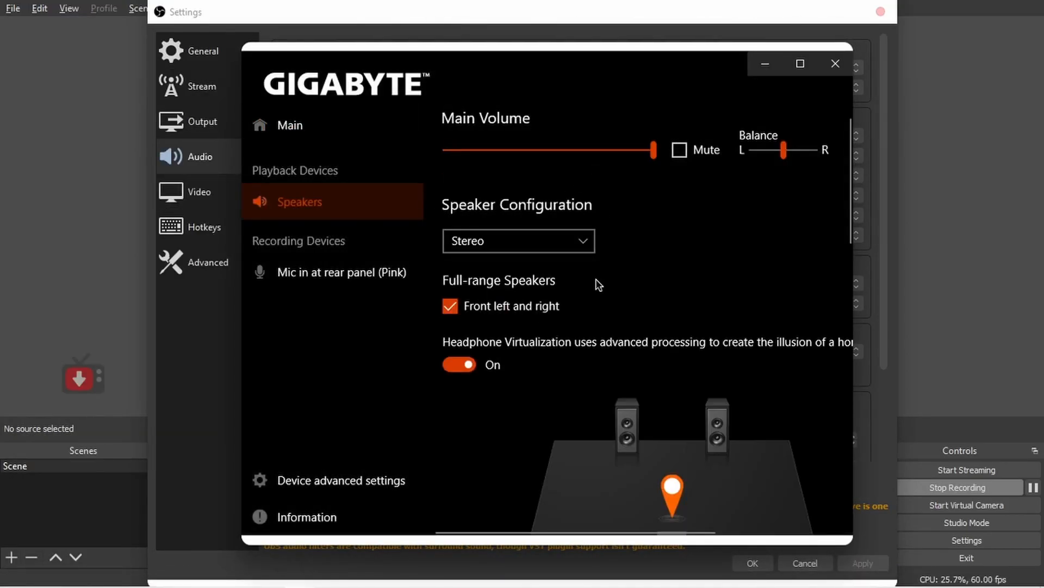
Step: Scroll through the Realtek Speakers effects and default format, then close the console
{"action": "scroll", "scroll_direction": "down", "scroll_amount": 3}
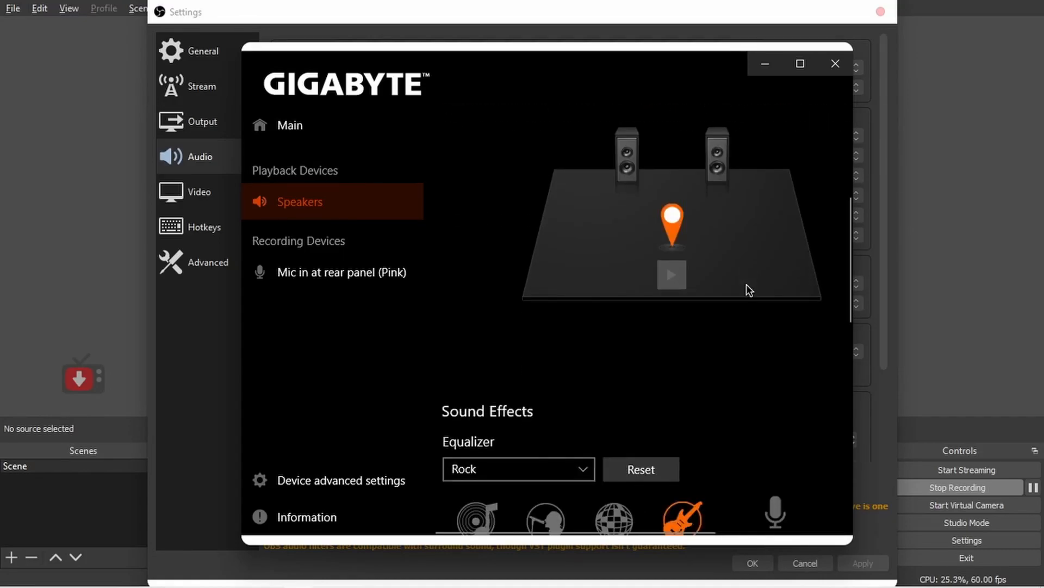
{"action": "scroll", "scroll_direction": "down", "scroll_amount": 3}
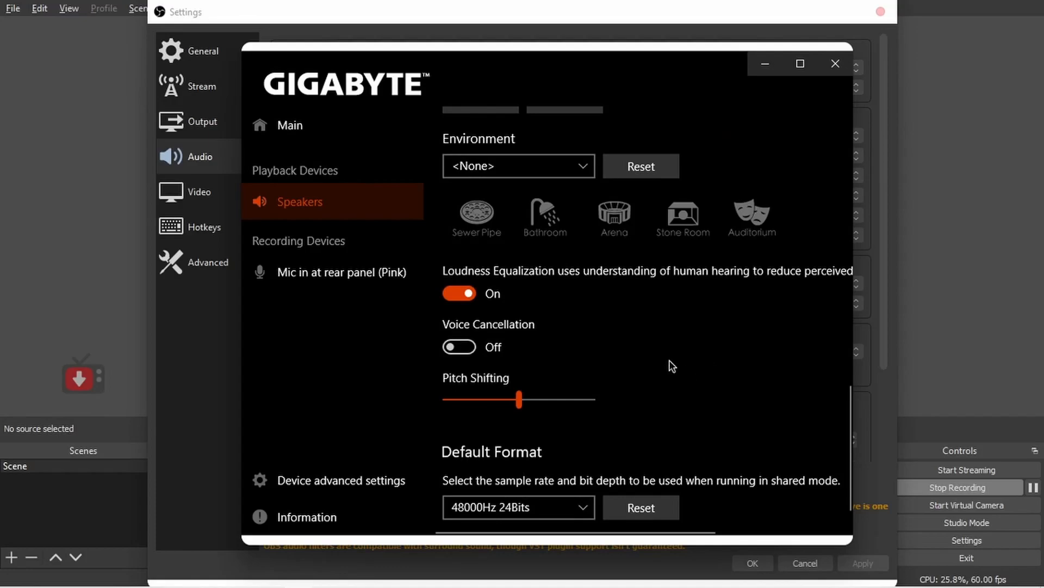
{"action": "left_click", "coordinate": [341, 272]}
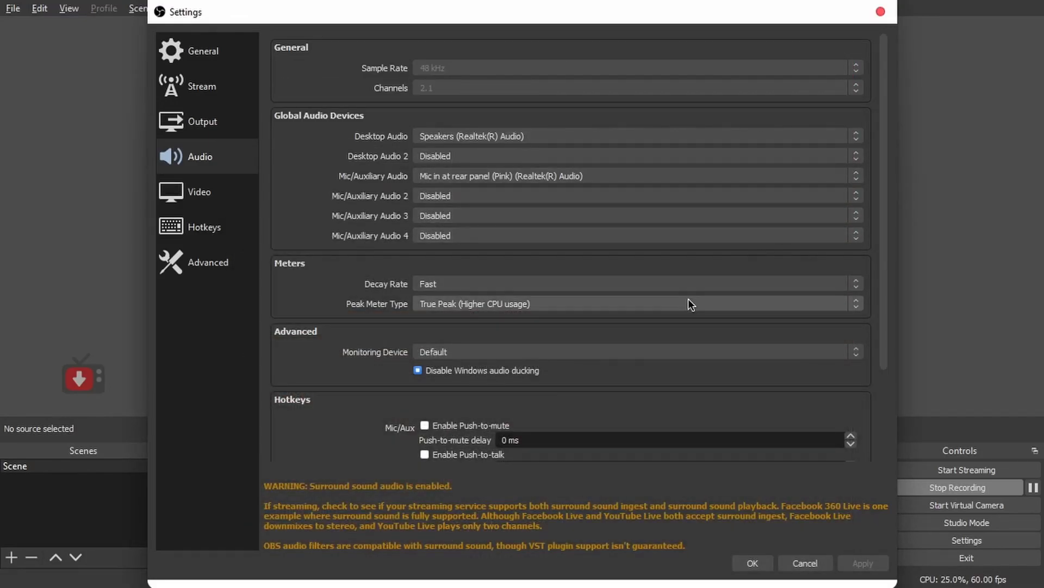
Step: Switch OBS Settings to Video and back to the Audio page
{"action": "left_click", "coordinate": [194, 192]}
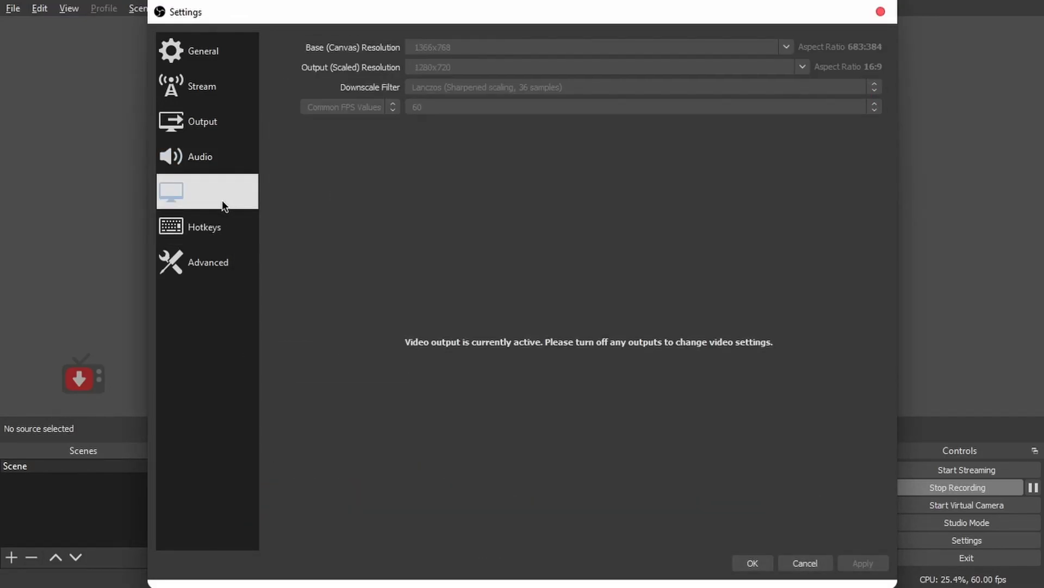
{"action": "left_click", "coordinate": [200, 156]}
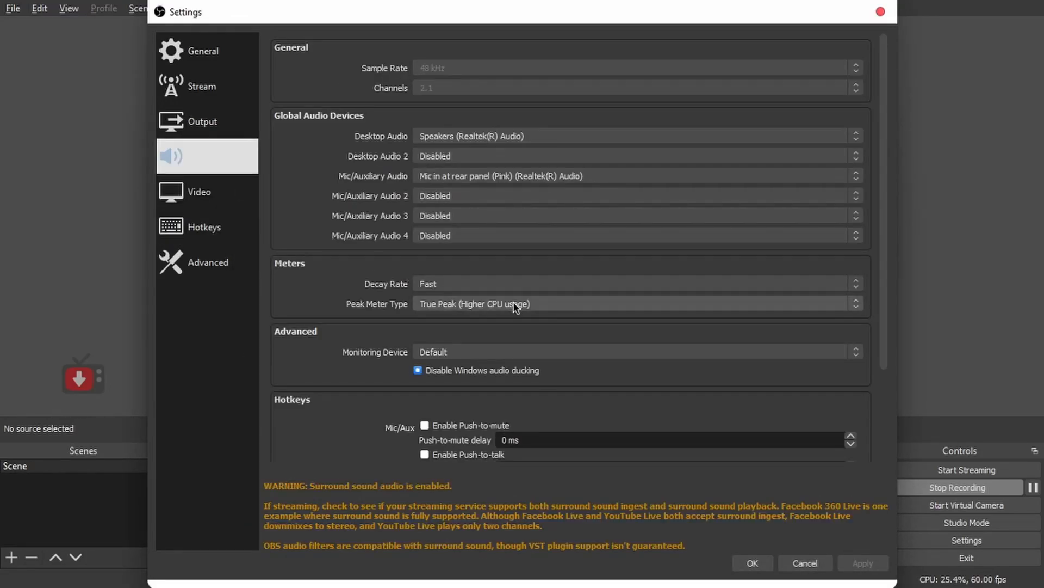
Step: Review the Output settings showing mp4 recording format and Hardware (NVENC) encoder, then return to Audio
{"action": "left_click", "coordinate": [202, 120]}
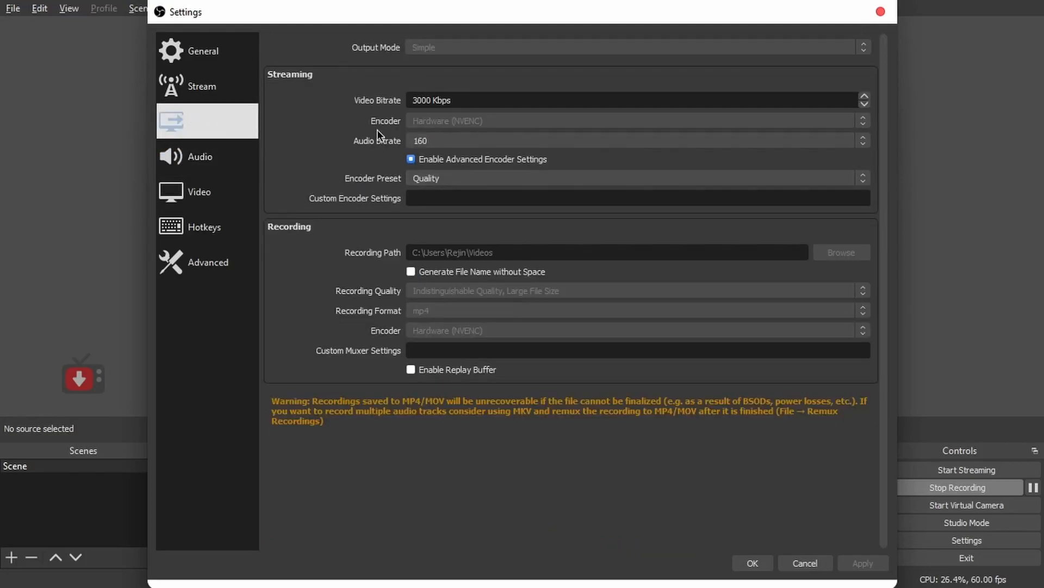
{"action": "mouse_move", "coordinate": [448, 301]}
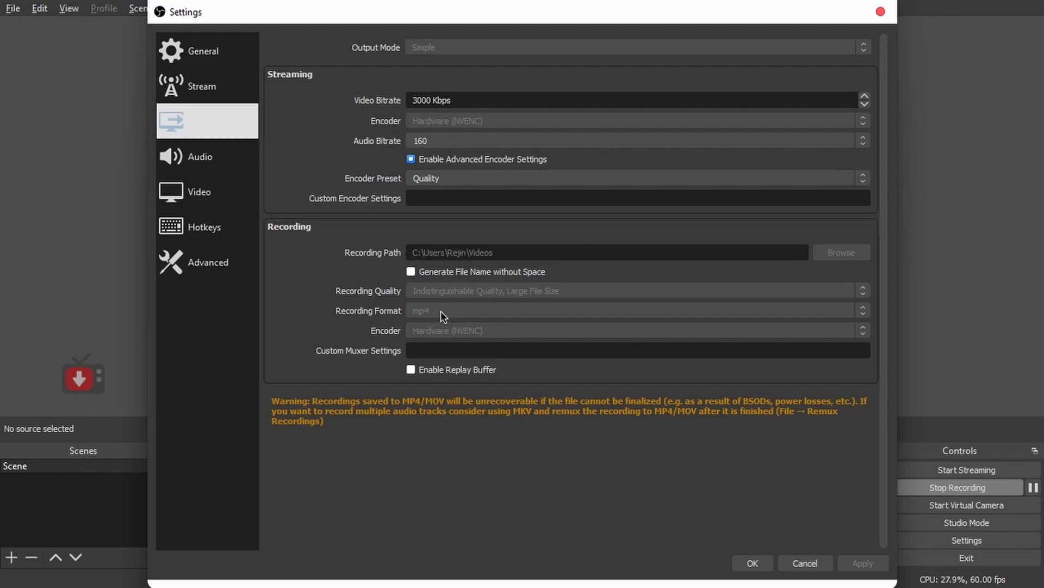
{"action": "mouse_move", "coordinate": [474, 339]}
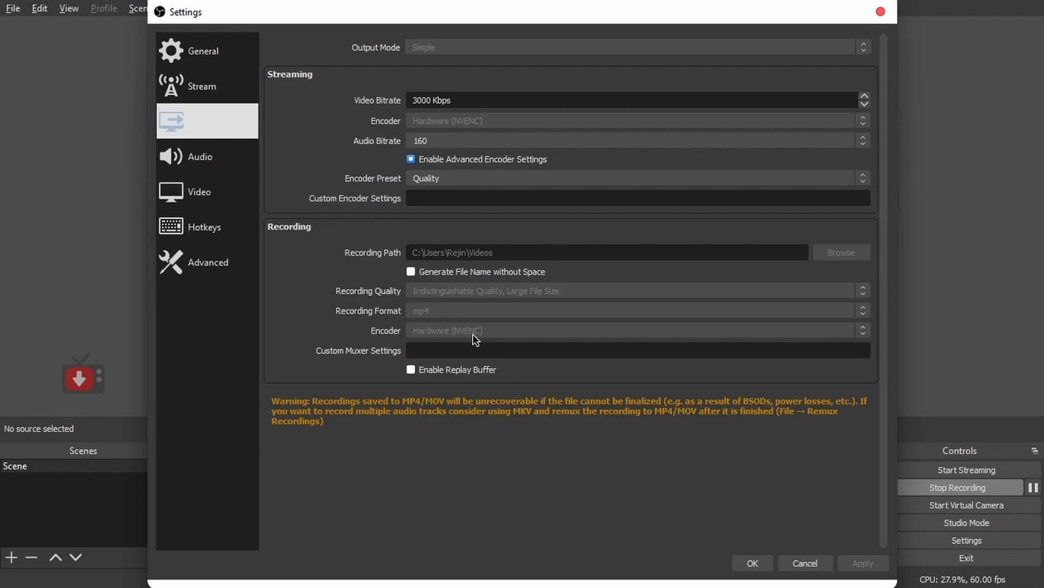
{"action": "mouse_move", "coordinate": [478, 337]}
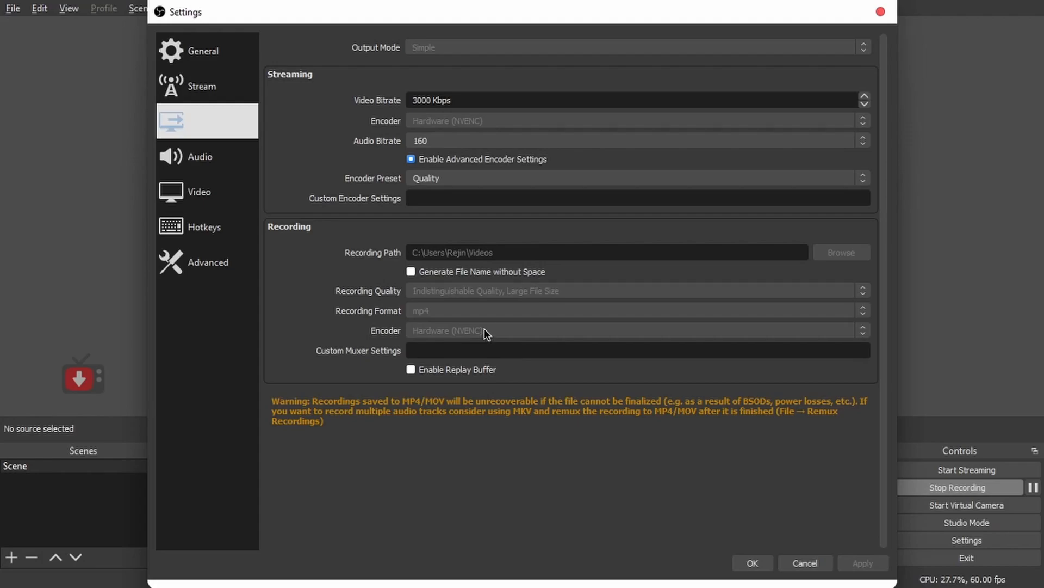
{"action": "mouse_move", "coordinate": [488, 337]}
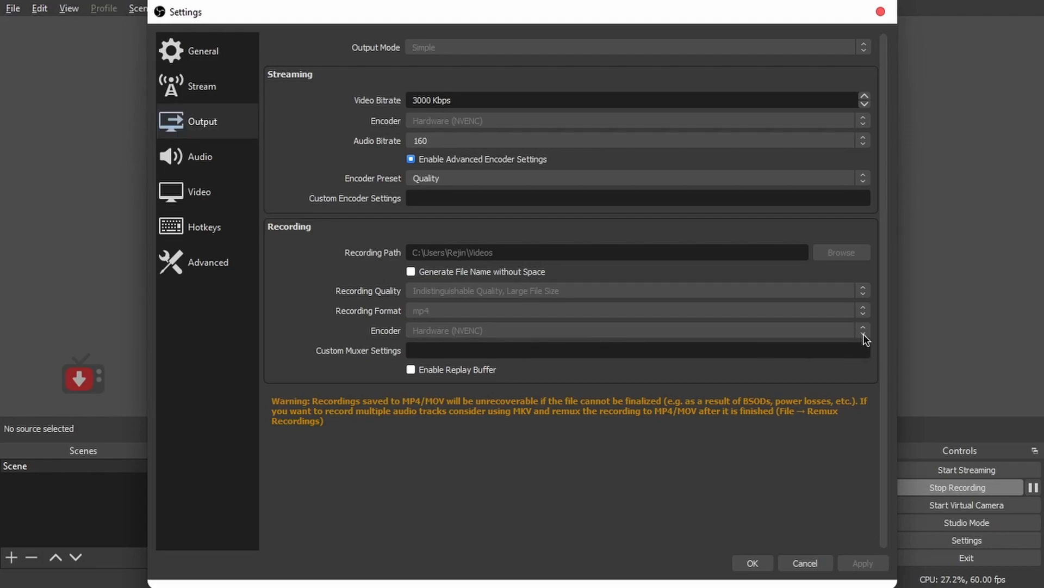
{"action": "mouse_move", "coordinate": [438, 327]}
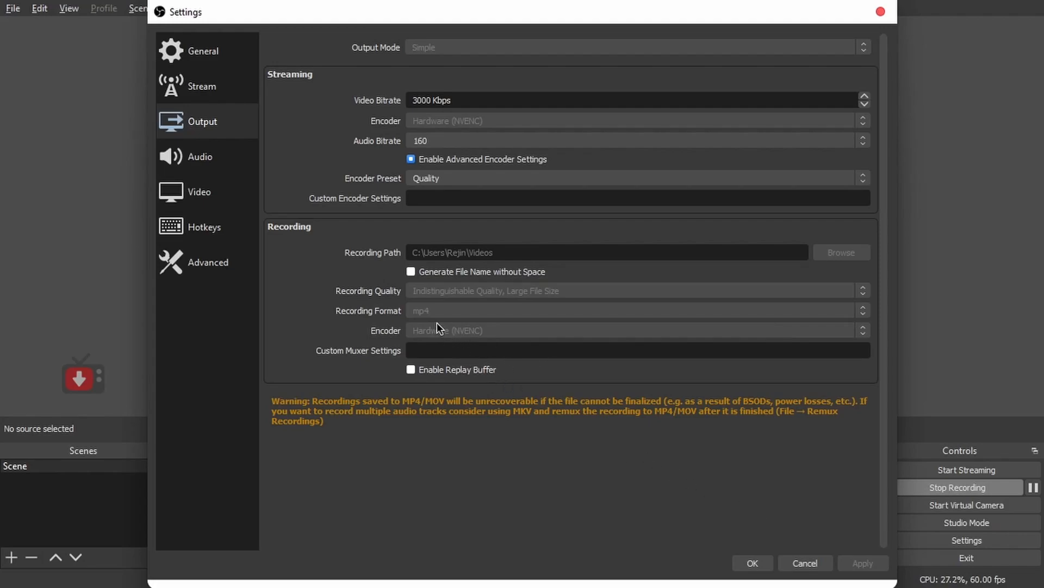
{"action": "left_click", "coordinate": [200, 157]}
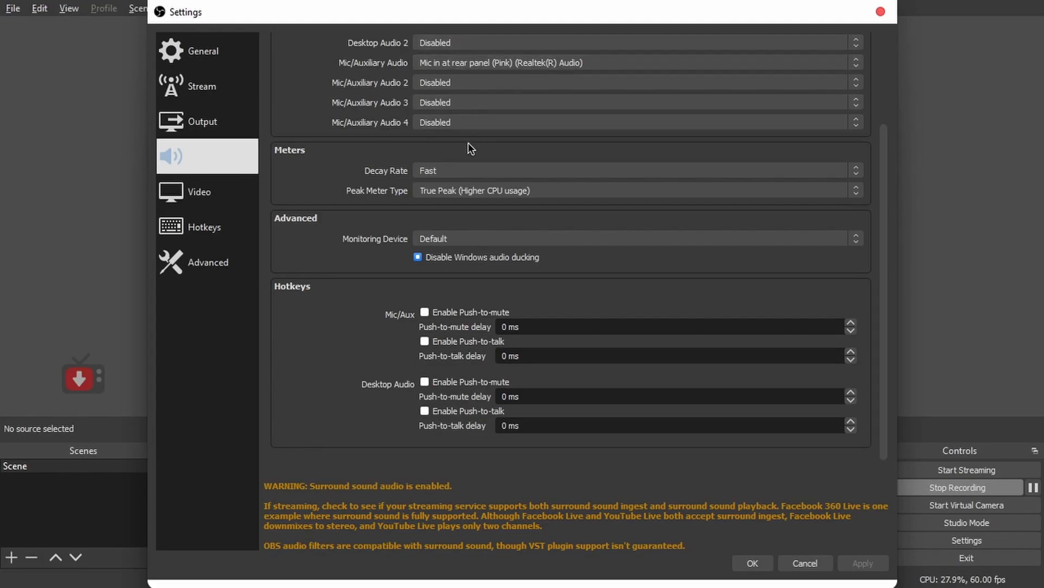
Step: Glance at the Video settings, then show the General settings with update and output confirmation options
{"action": "left_click", "coordinate": [197, 192]}
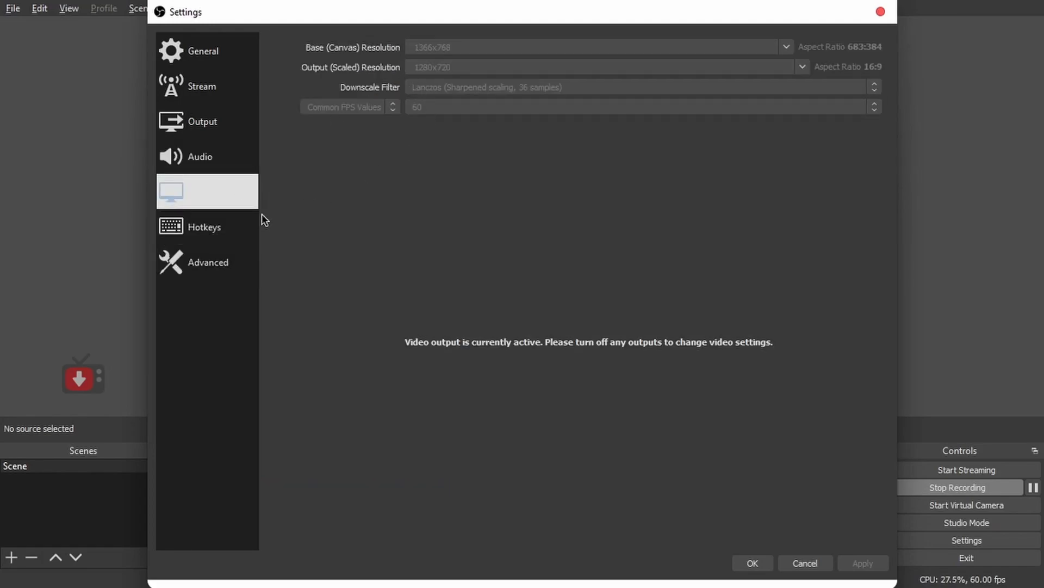
{"action": "left_click", "coordinate": [204, 51]}
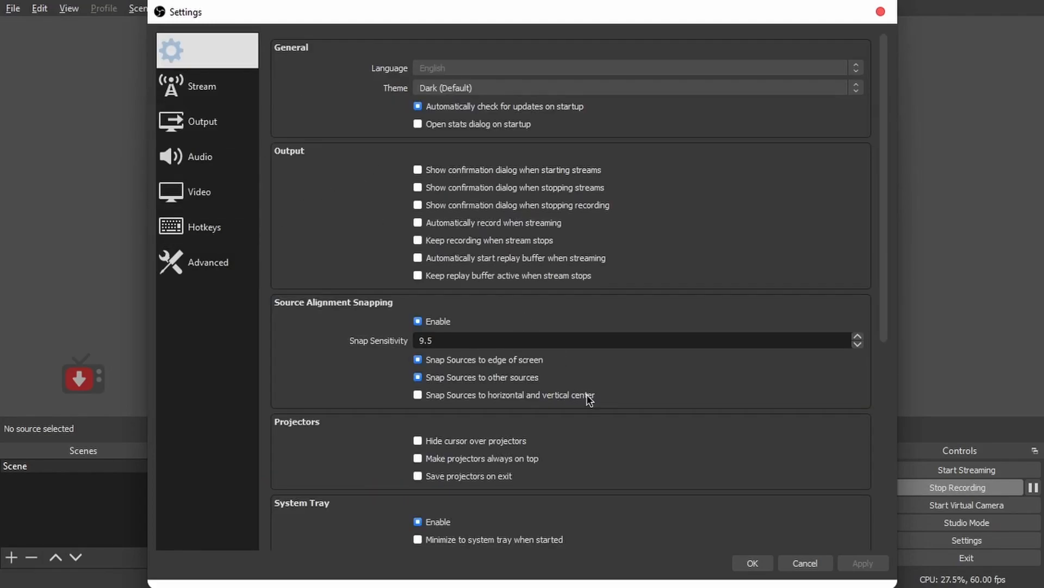